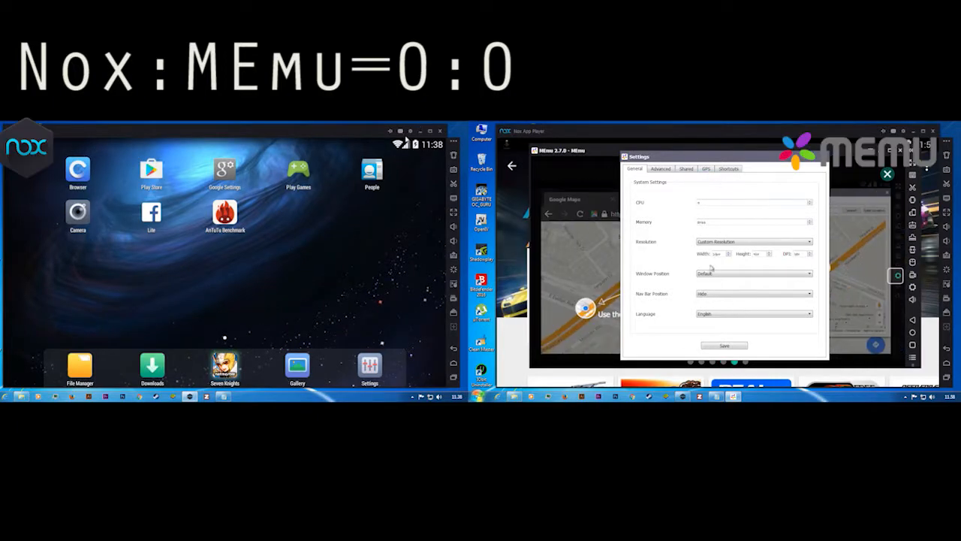
# Review Nox's General and Advanced system settings and MEmu's settings, then start MEmu's AnTuTu test.
pyautogui.click(370, 370)
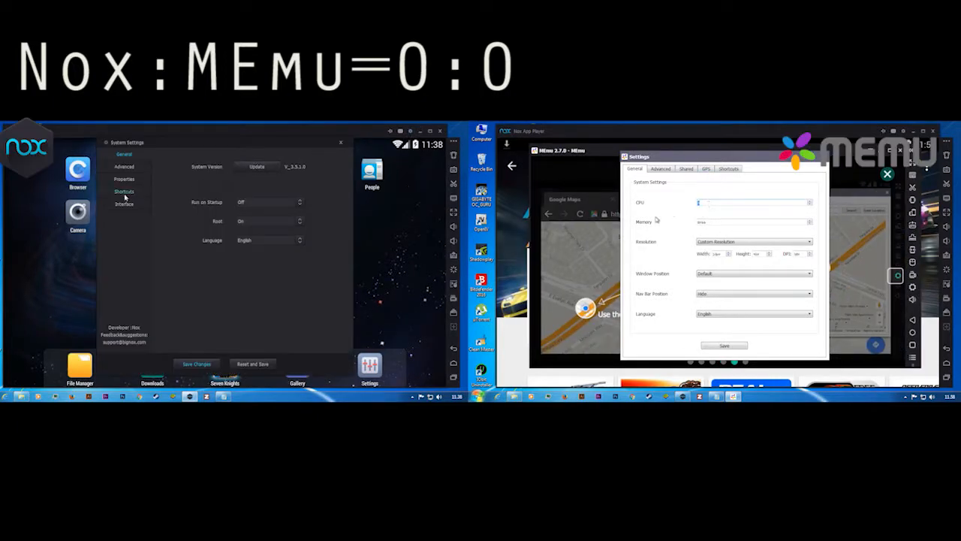
pyautogui.click(124, 165)
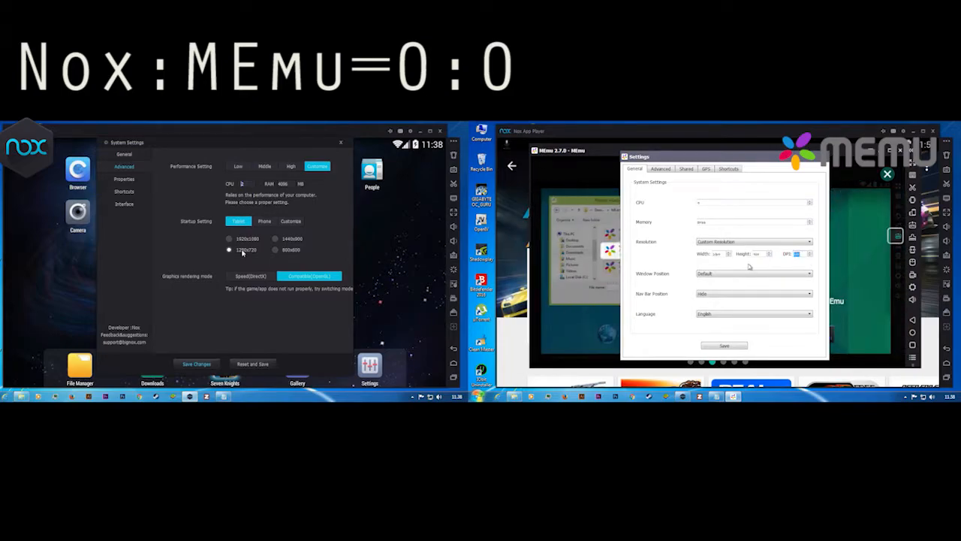
pyautogui.click(724, 344)
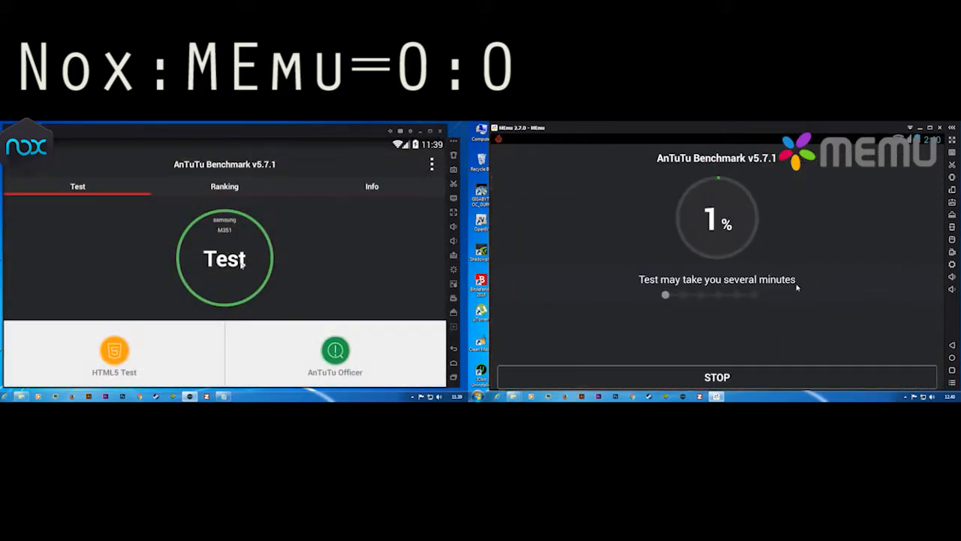
# Start Nox's AnTuTu test and let both finish: Nox 73552, MEmu 77264.
pyautogui.click(225, 258)
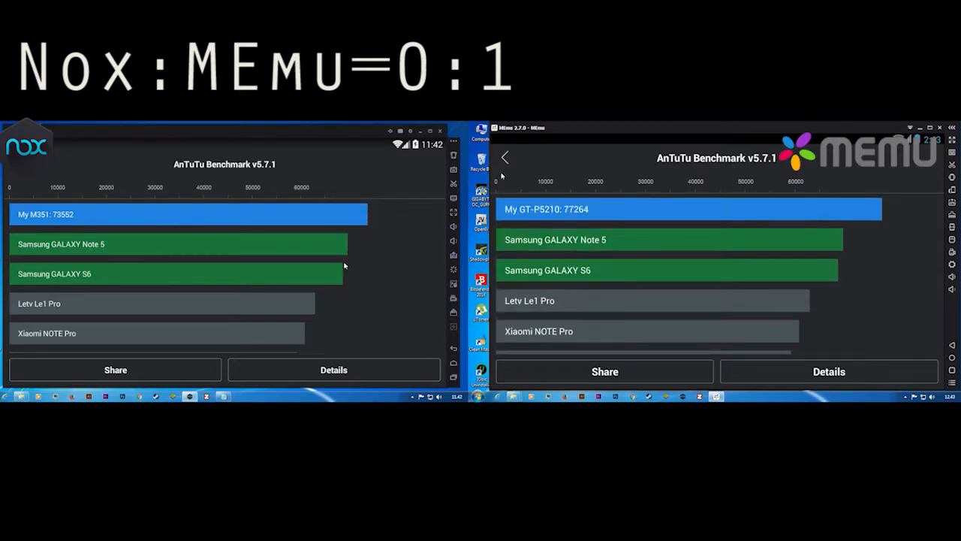
# View the detailed AnTuTu score breakdowns for MEmu (77264) and Nox (73552).
pyautogui.click(829, 371)
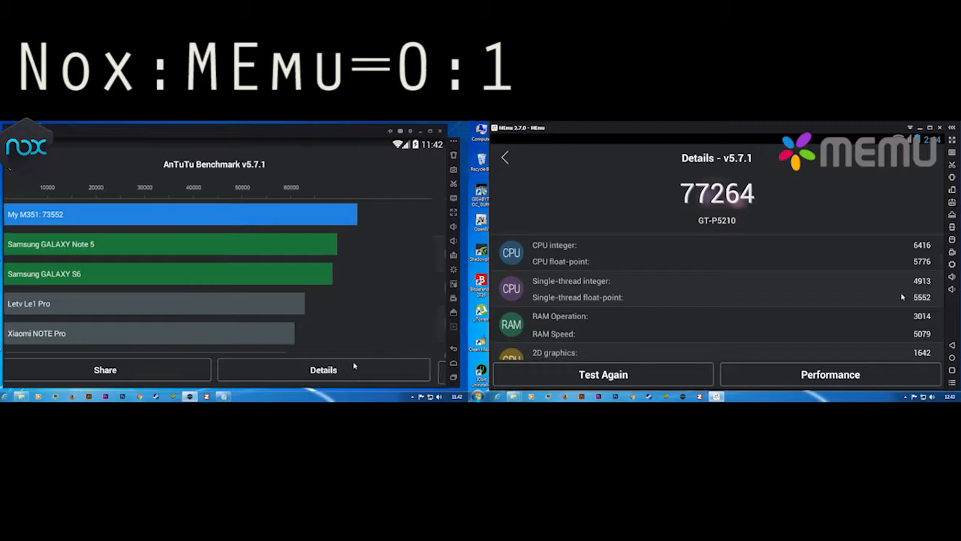
pyautogui.click(323, 369)
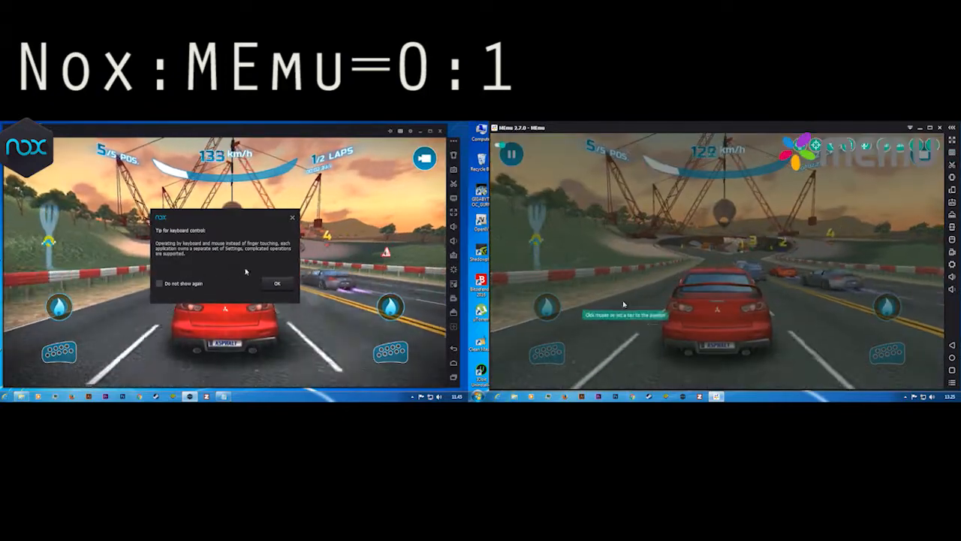
# Dismiss Nox's keyboard-control tip and Setting Completed notice before the Asphalt Nitro race.
pyautogui.click(276, 282)
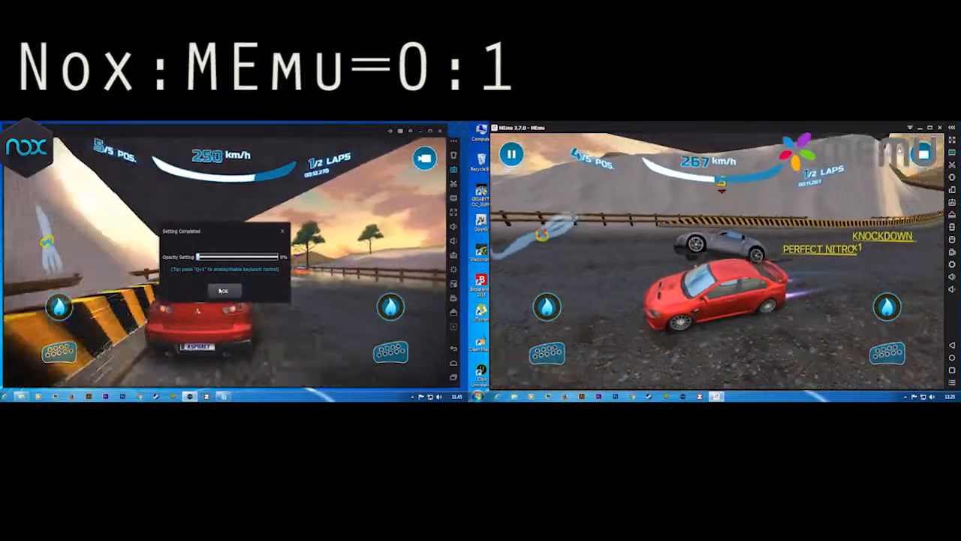
pyautogui.click(224, 292)
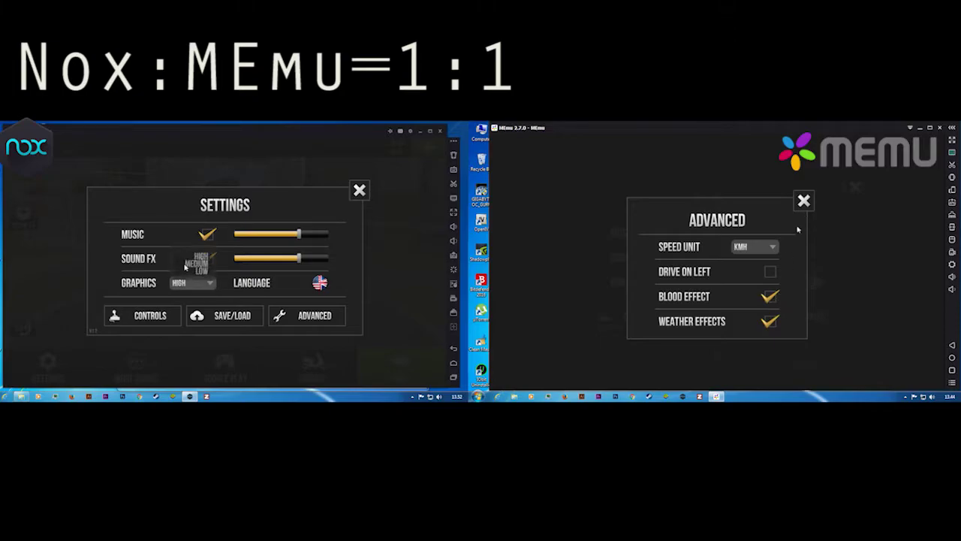
# Set Traffic Rider steering to Buttons and throttle to Auto, then begin a Career ride.
pyautogui.click(801, 201)
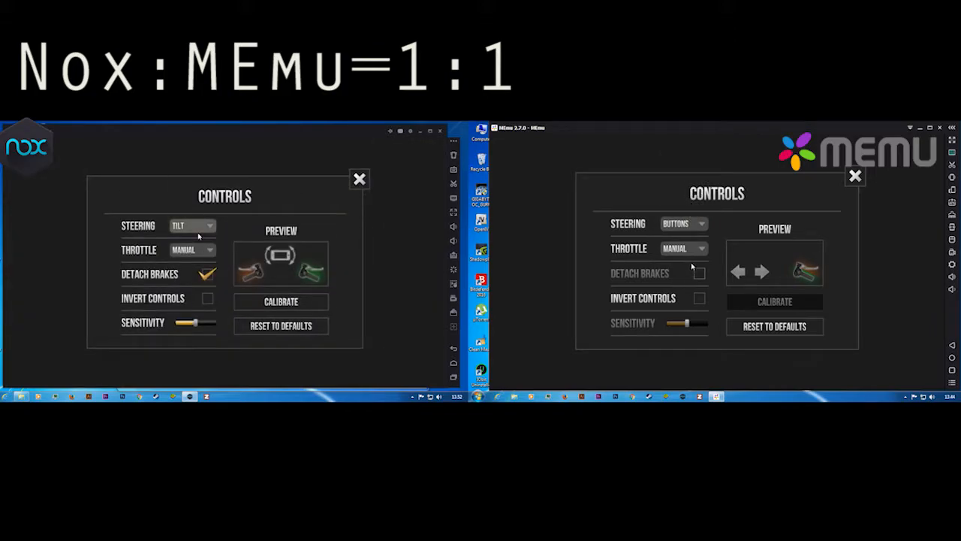
pyautogui.click(192, 225)
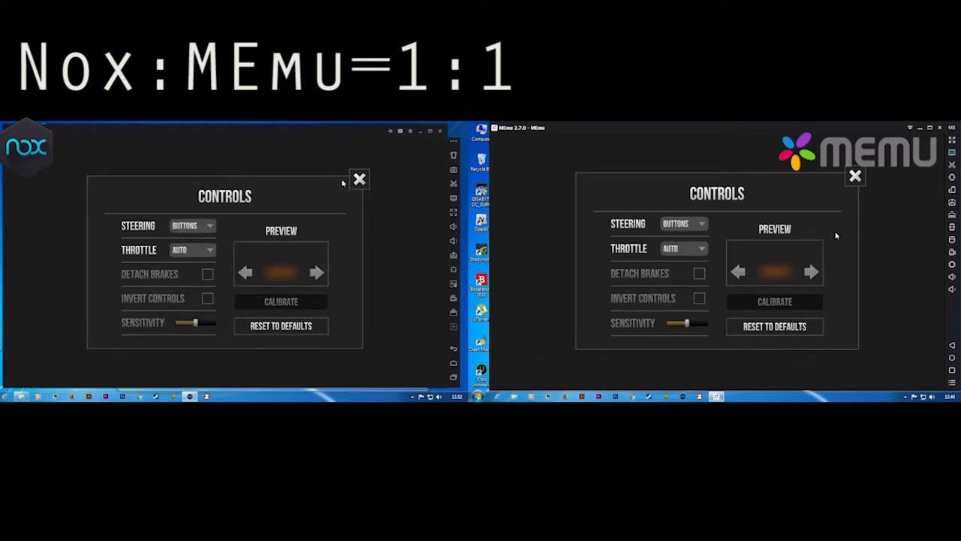
pyautogui.click(359, 178)
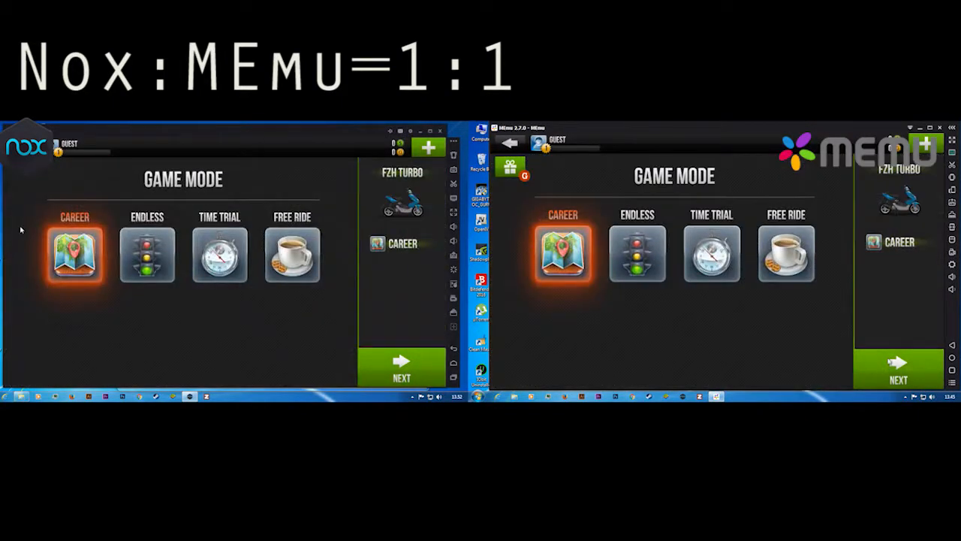
pyautogui.click(400, 365)
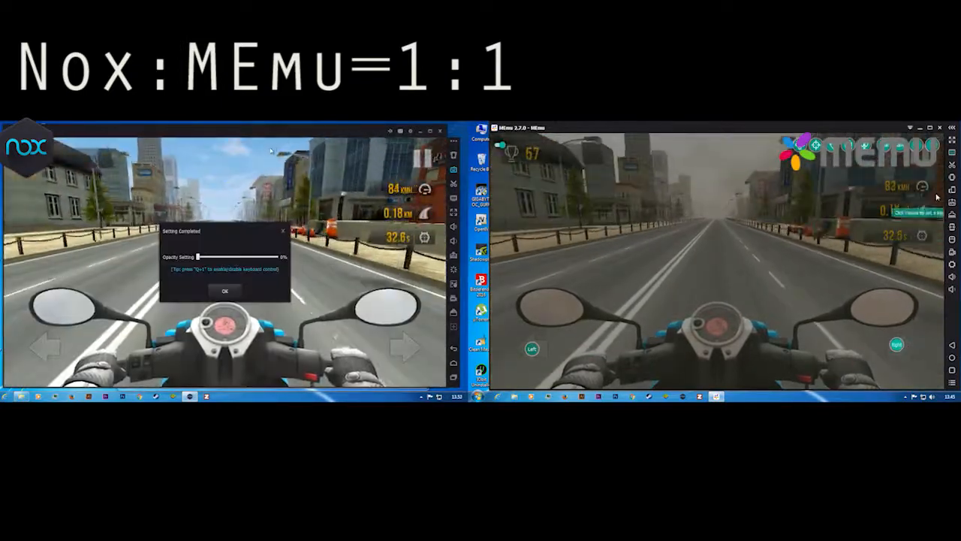
# Dismiss Nox's Setting Completed notices so Blocky Highway runs in both emulators.
pyautogui.click(225, 291)
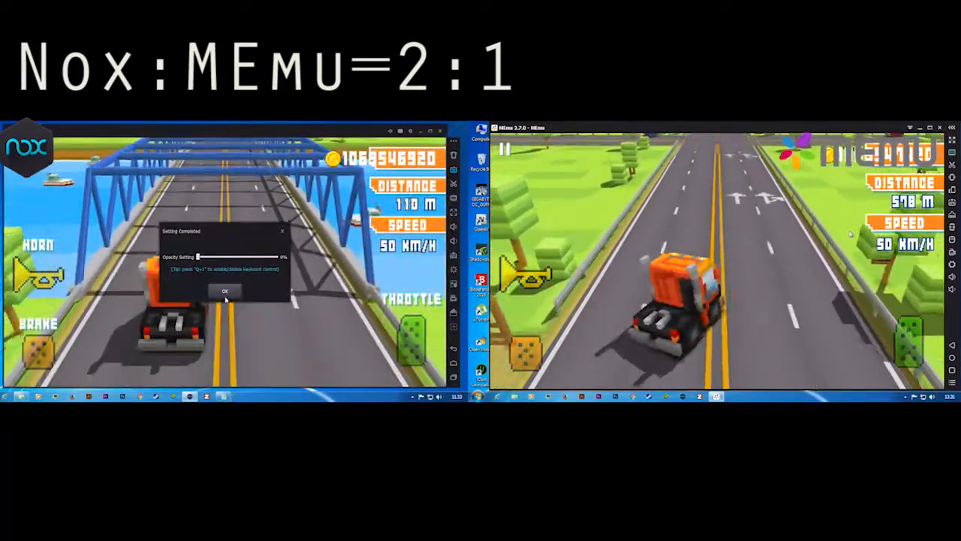
pyautogui.click(222, 291)
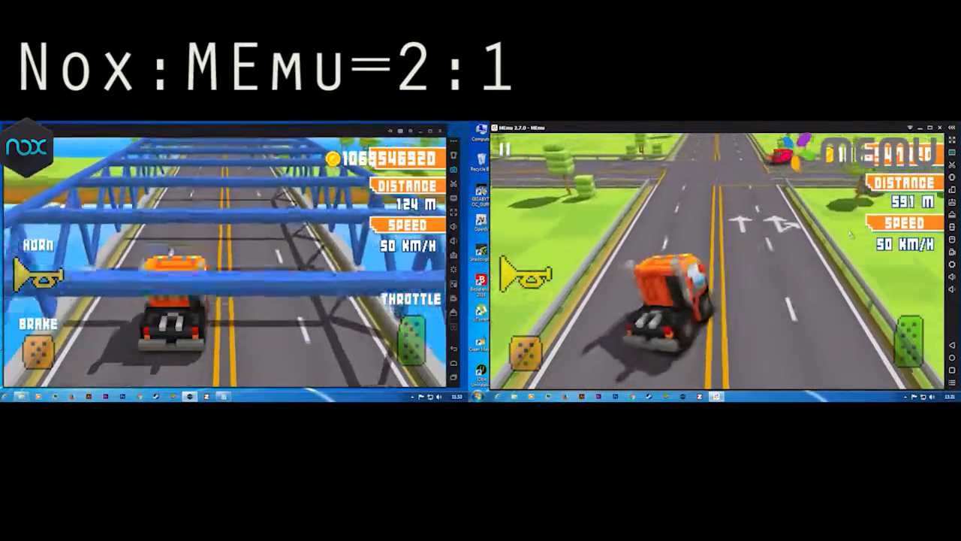